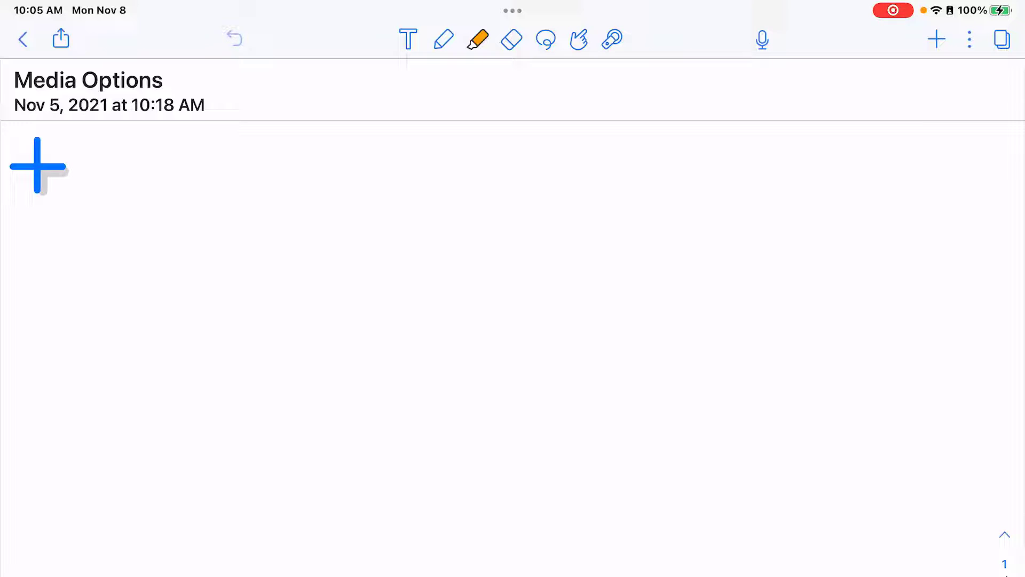
Step: Open the Media insert menu in the Media Options note
click(936, 39)
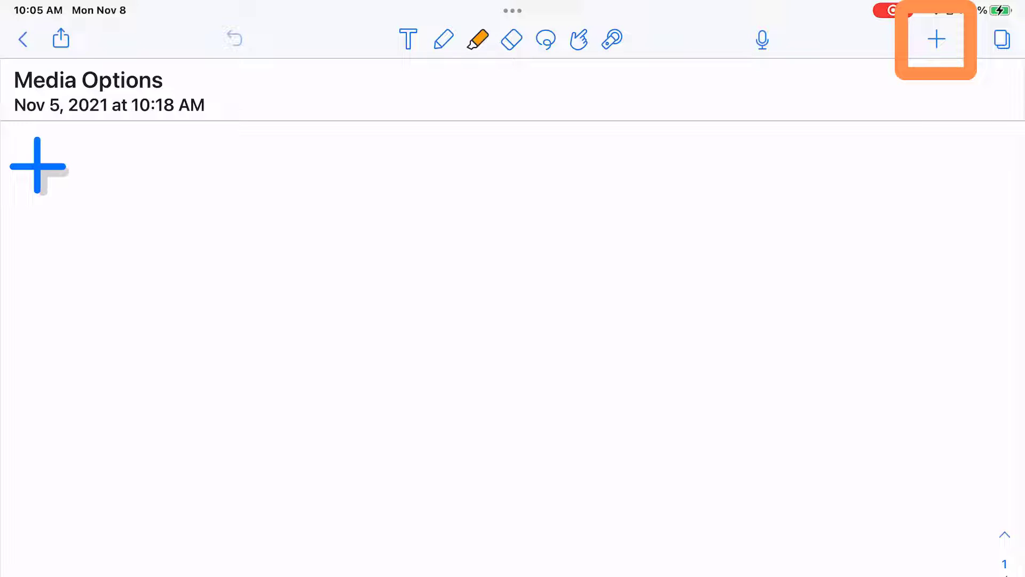
click(935, 39)
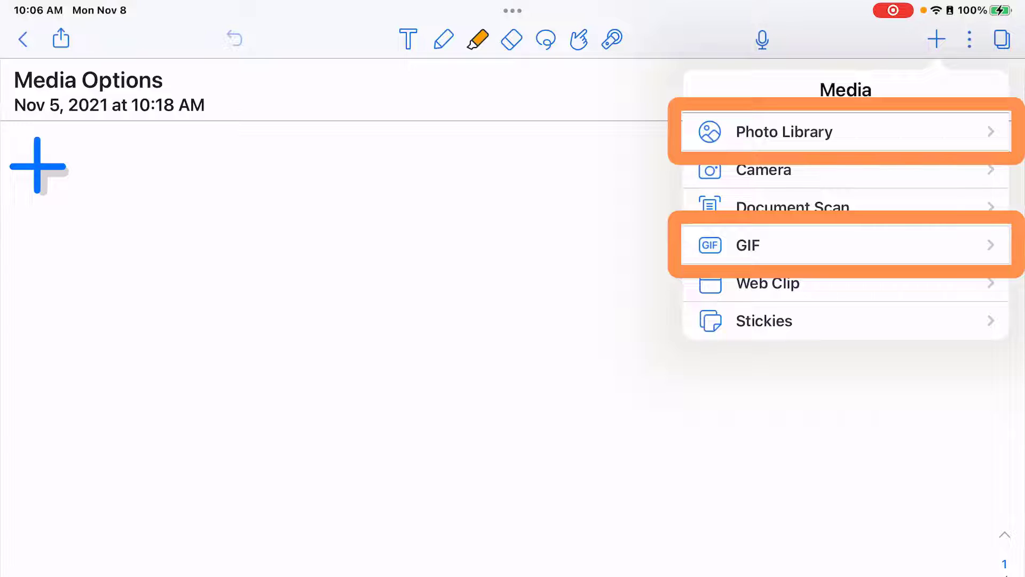
Step: Select the classroom photo and happy holidays image from the Recently Added album
click(785, 131)
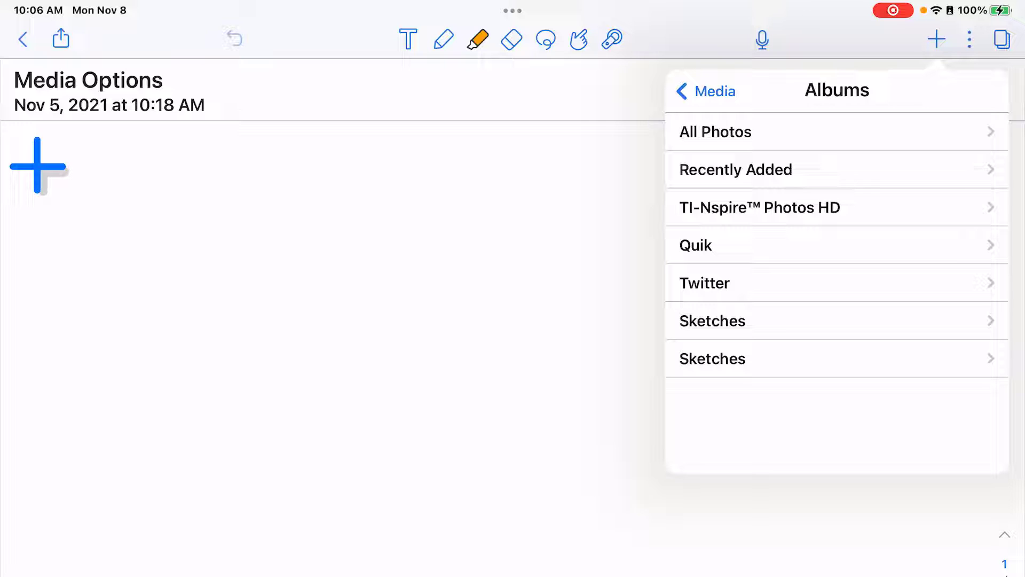
click(716, 131)
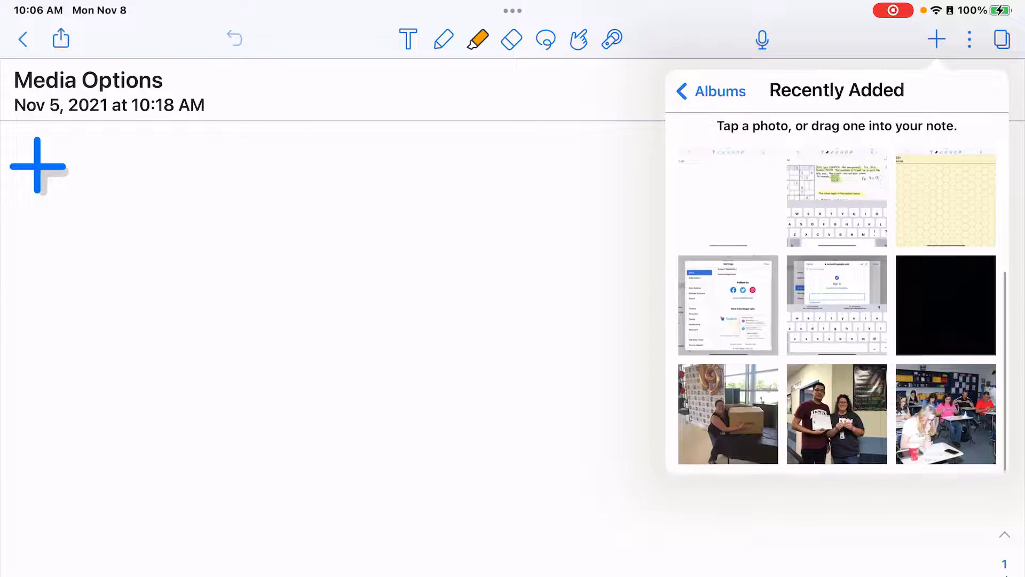
click(836, 413)
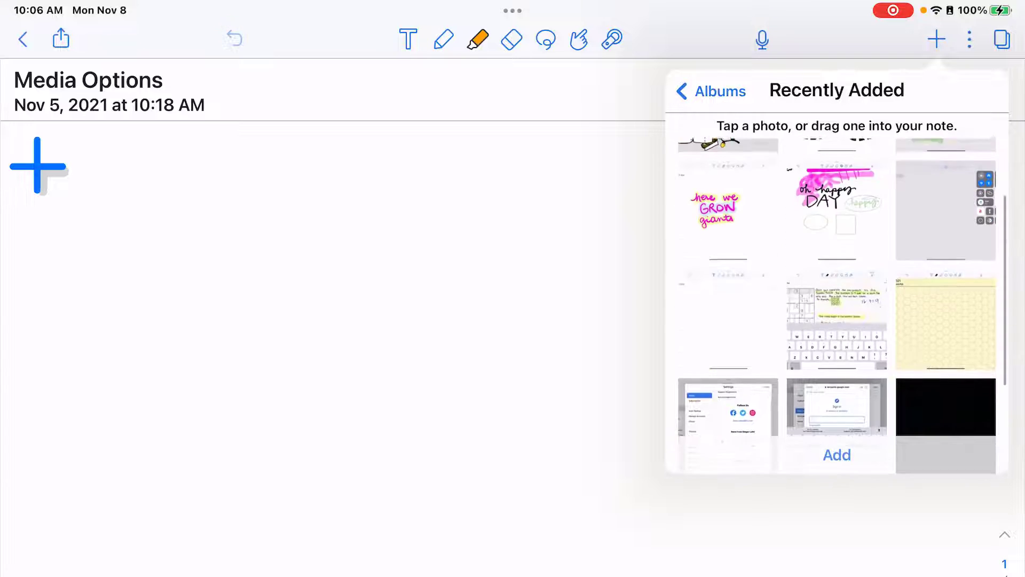
click(727, 196)
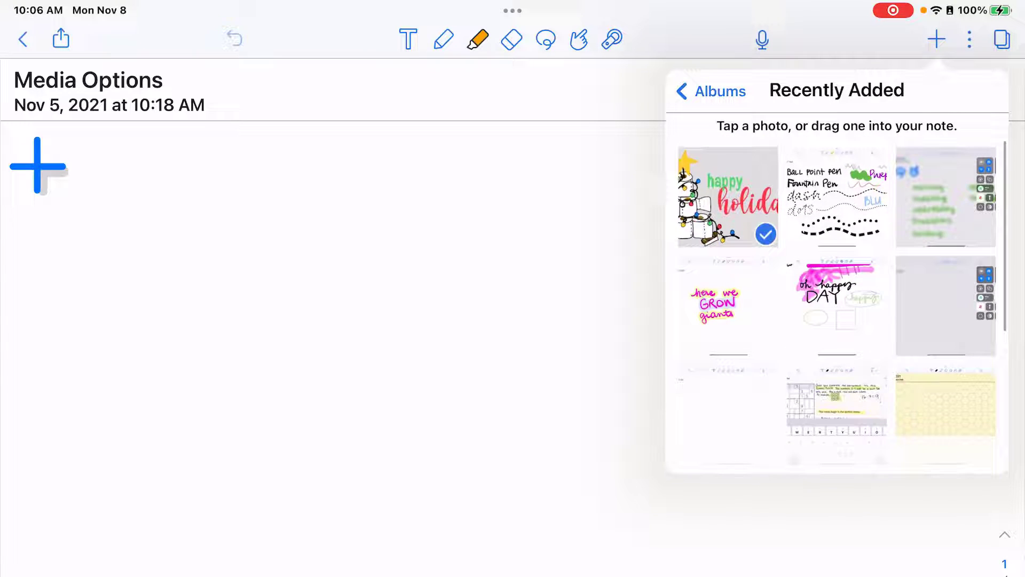
click(836, 295)
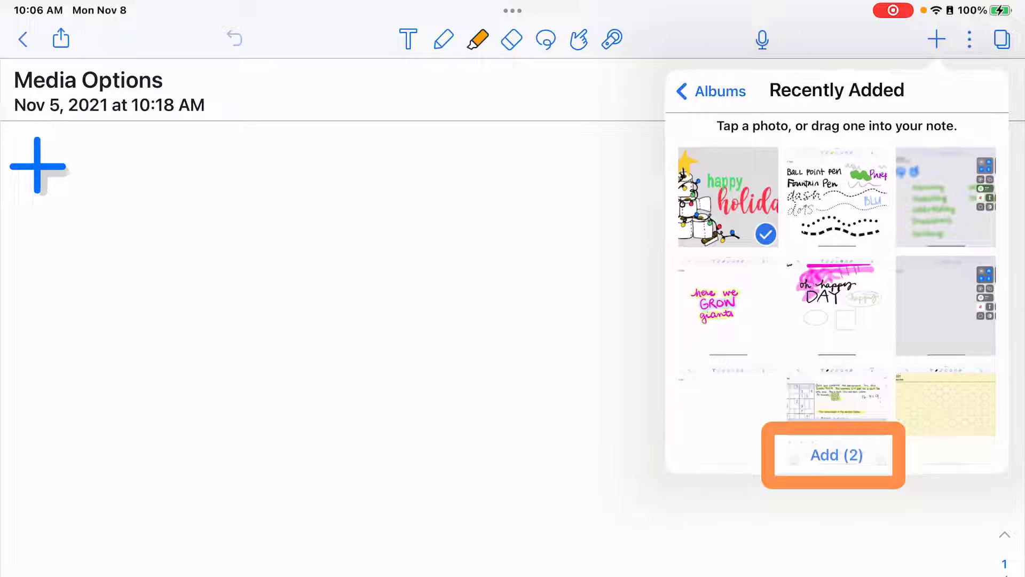
Step: Insert both photos, move the holiday graphic lower left, and select the classroom photo
click(835, 455)
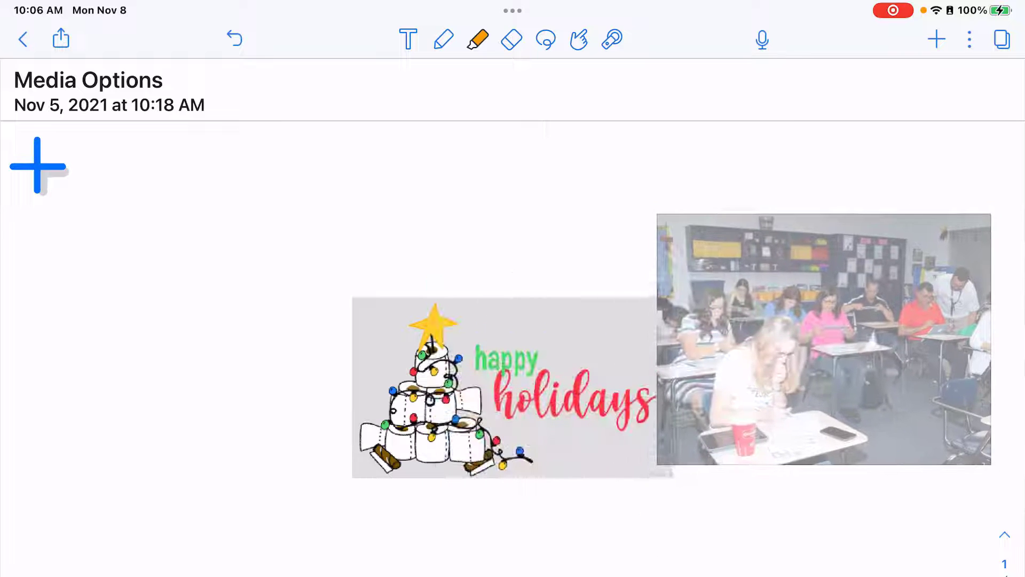
drag(503, 385, 248, 428)
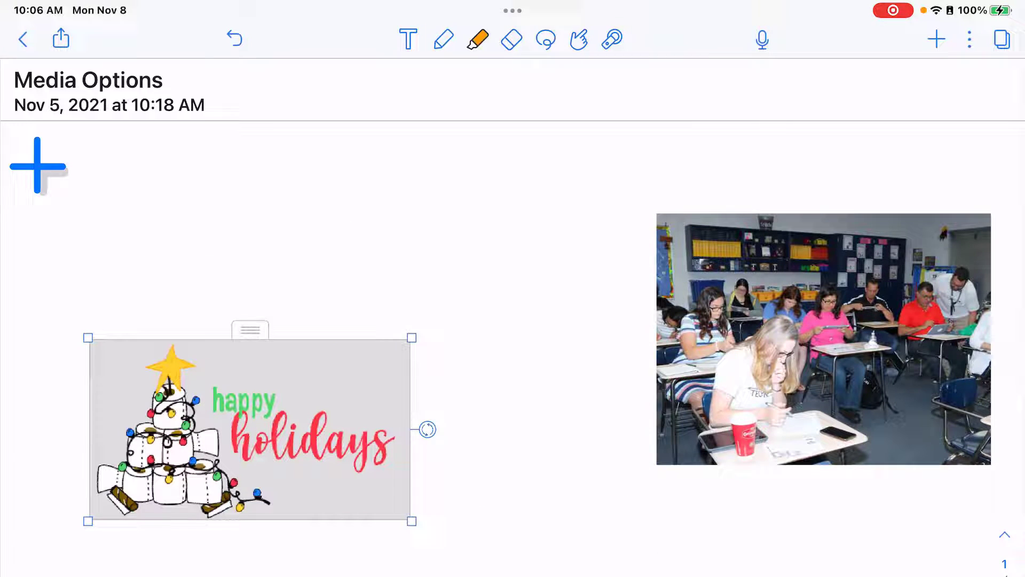
click(822, 338)
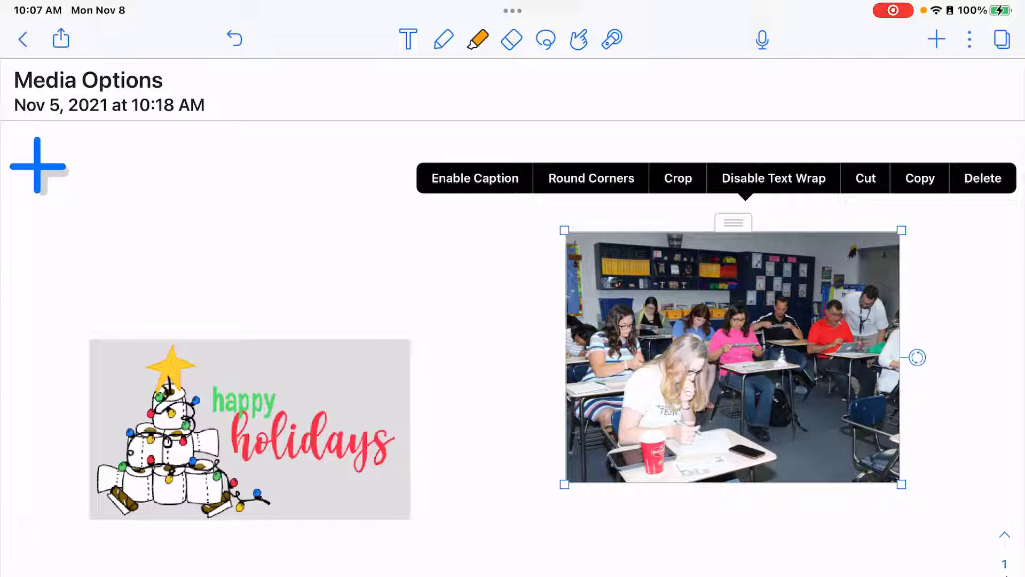
Step: Caption the classroom photo 'Techxpedition 2018' in bold
click(475, 178)
text(Techxpedition 2018)
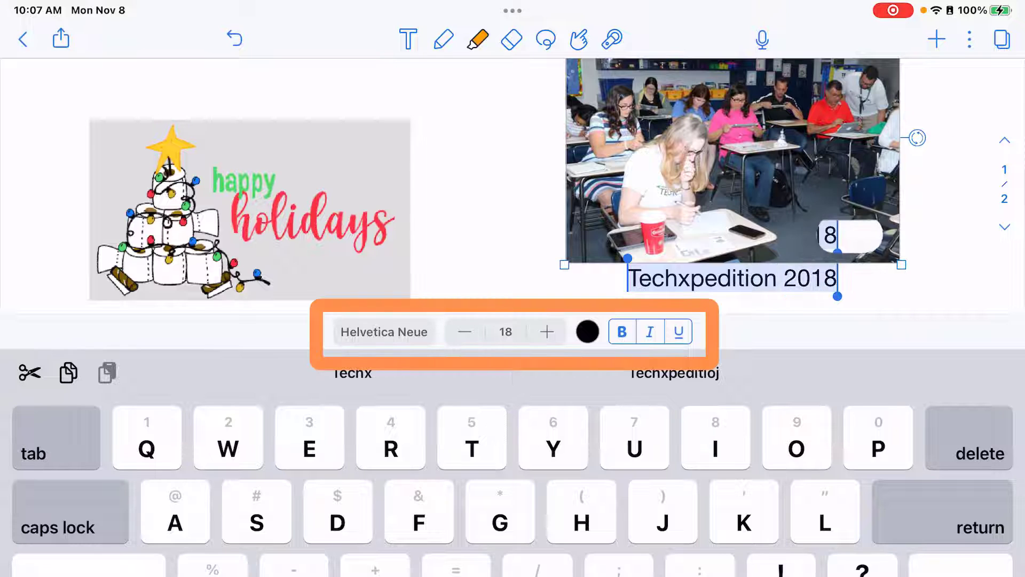
click(464, 332)
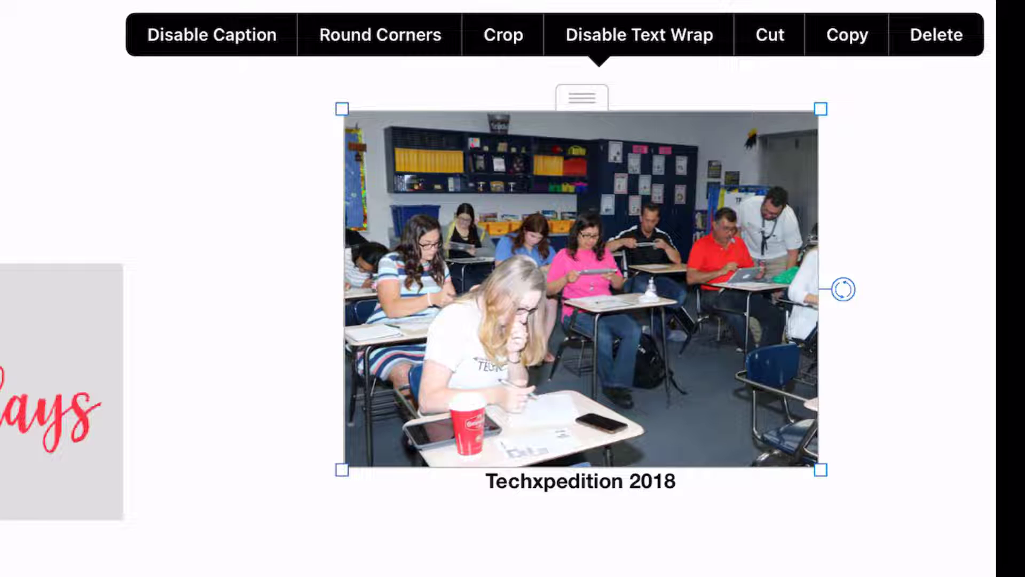
Step: Give the classroom photo rounded corners and crop its sides narrower
click(379, 35)
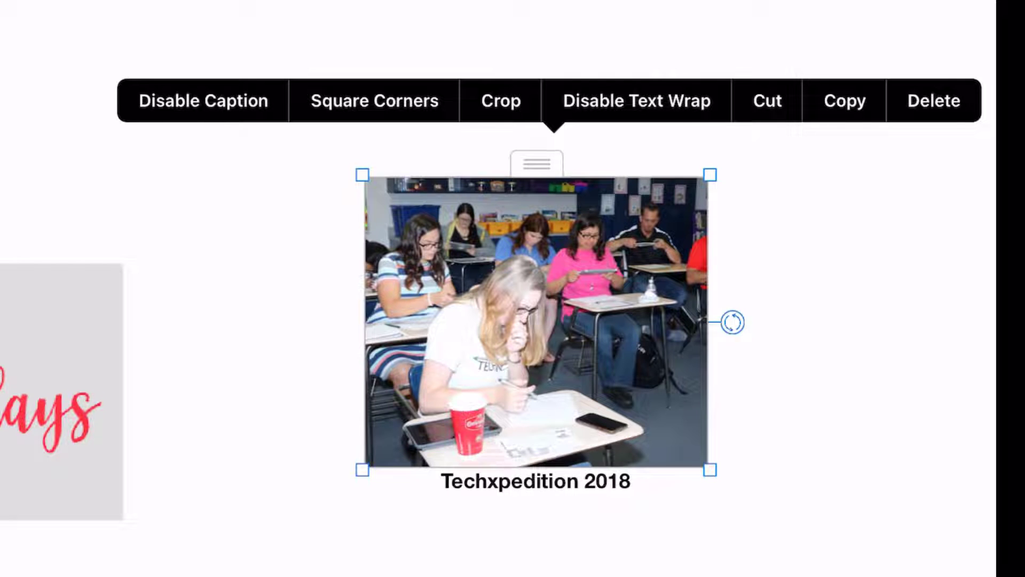
click(501, 100)
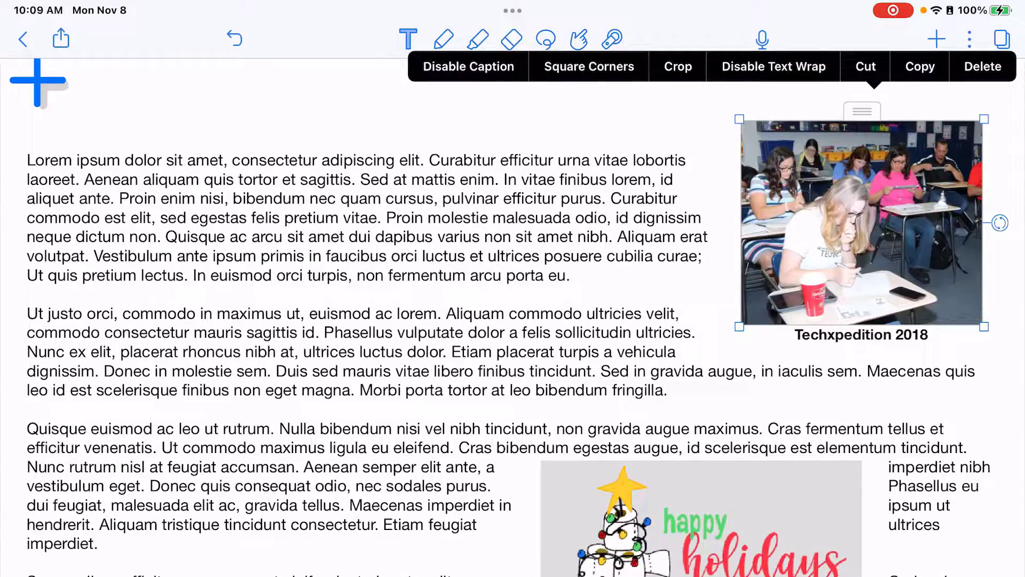
Step: Turn text wrap off and back on for the captioned classroom photo
click(772, 66)
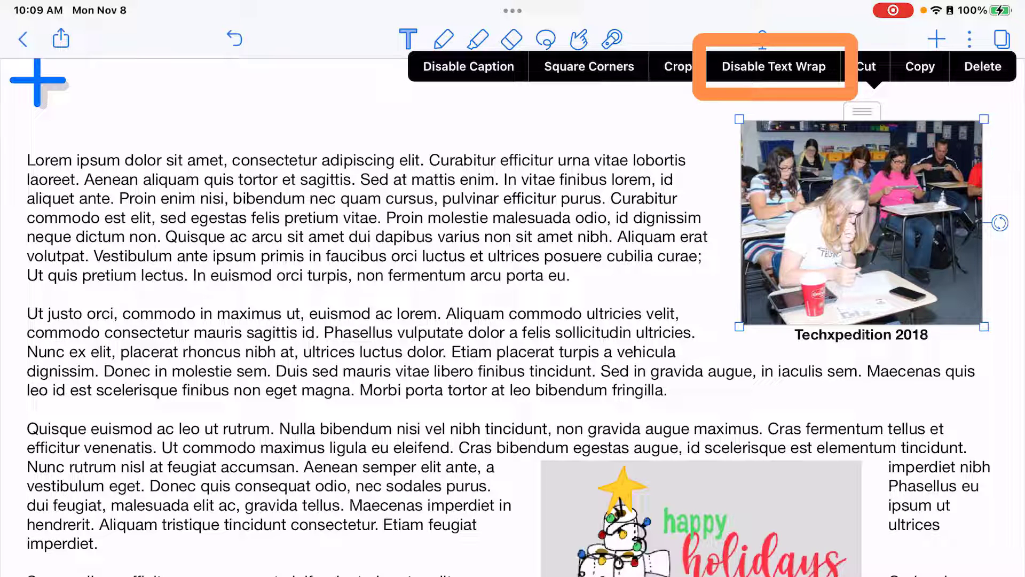
click(774, 67)
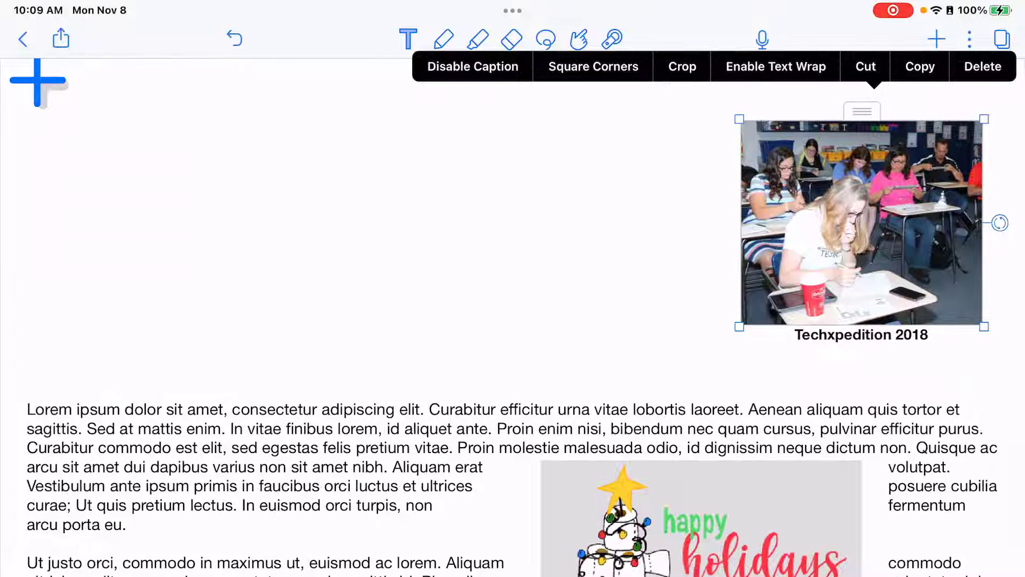
scroll(down, 3)
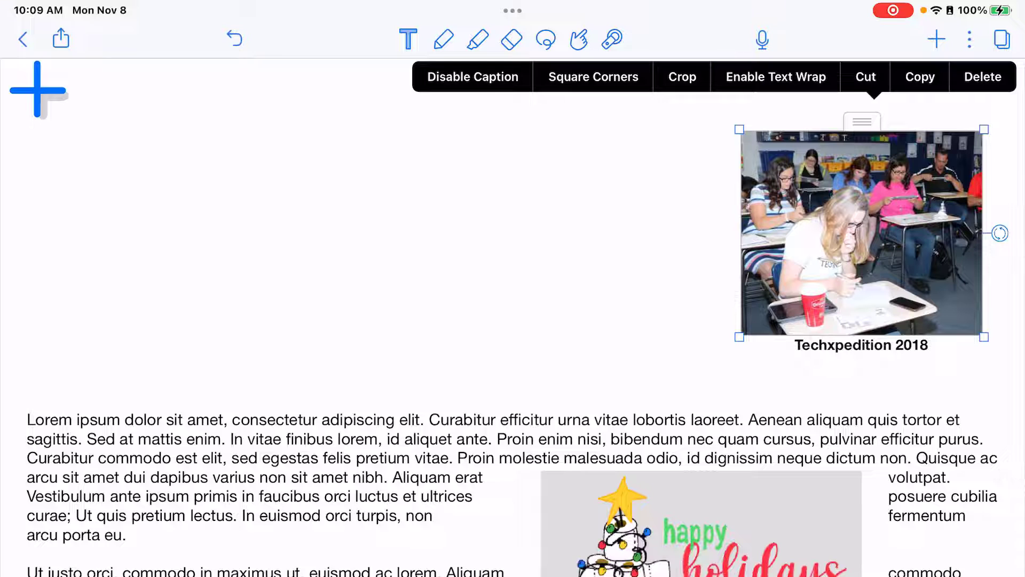
click(775, 77)
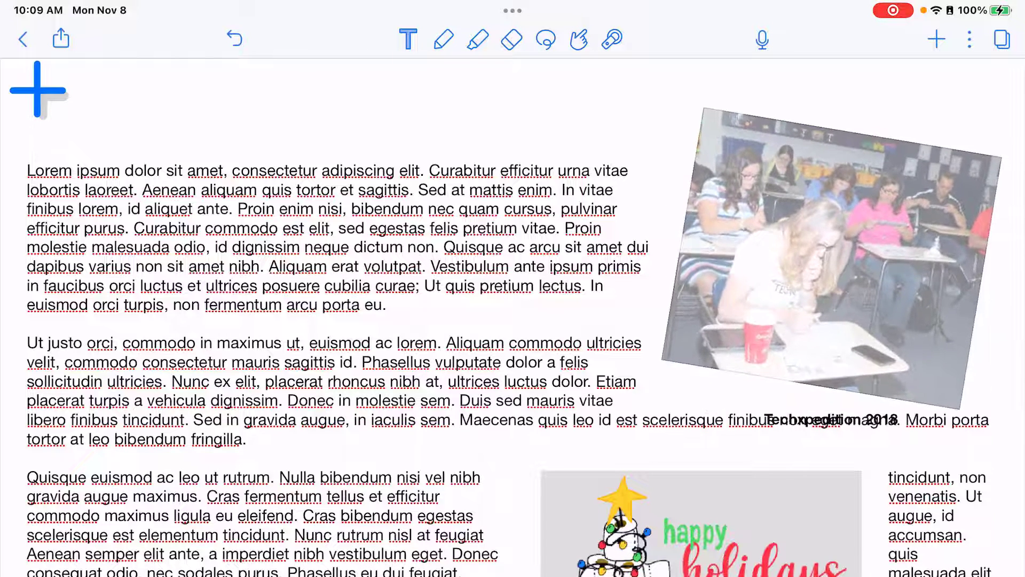
Step: Deselect the tilted classroom photo at the top right
click(830, 242)
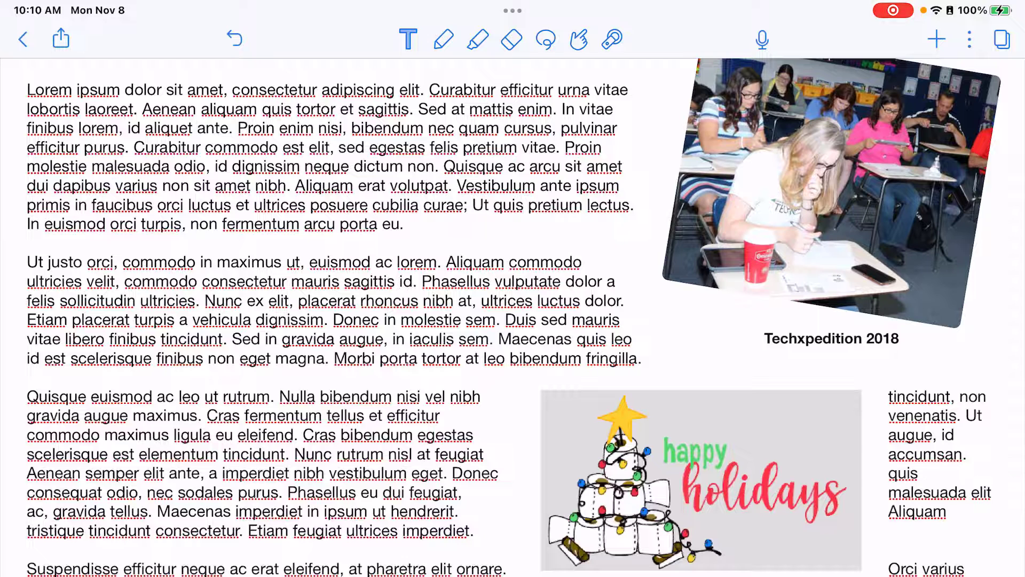
Step: Handwrite '2019' in pink on the holiday GIF and circle the classroom photo
click(443, 39)
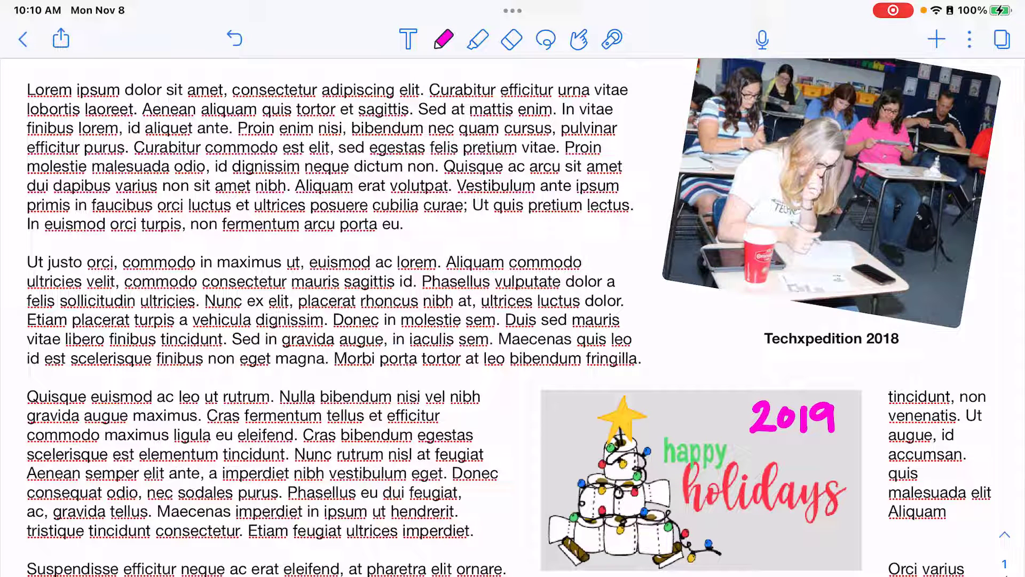
click(700, 477)
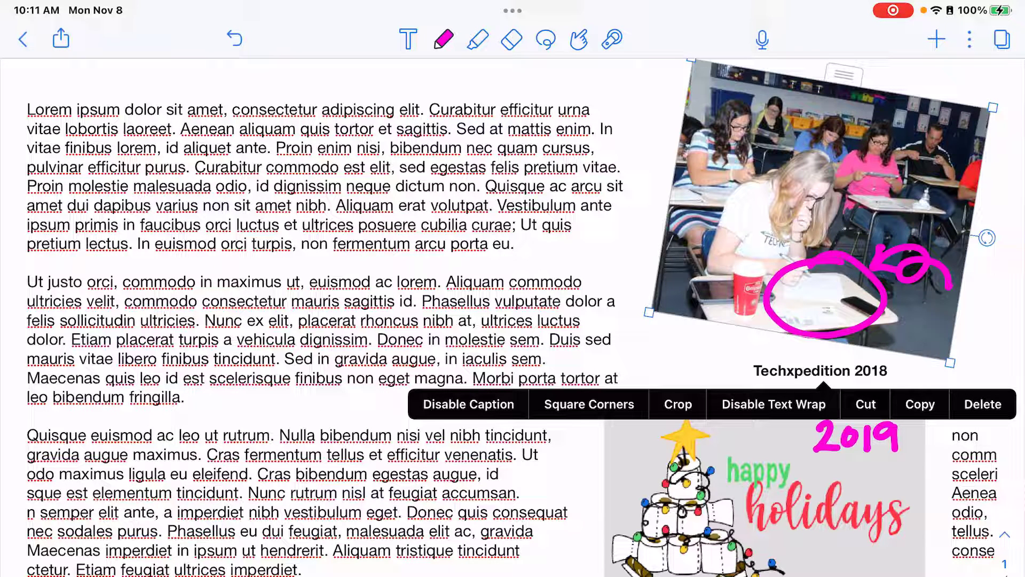
scroll(down, 3)
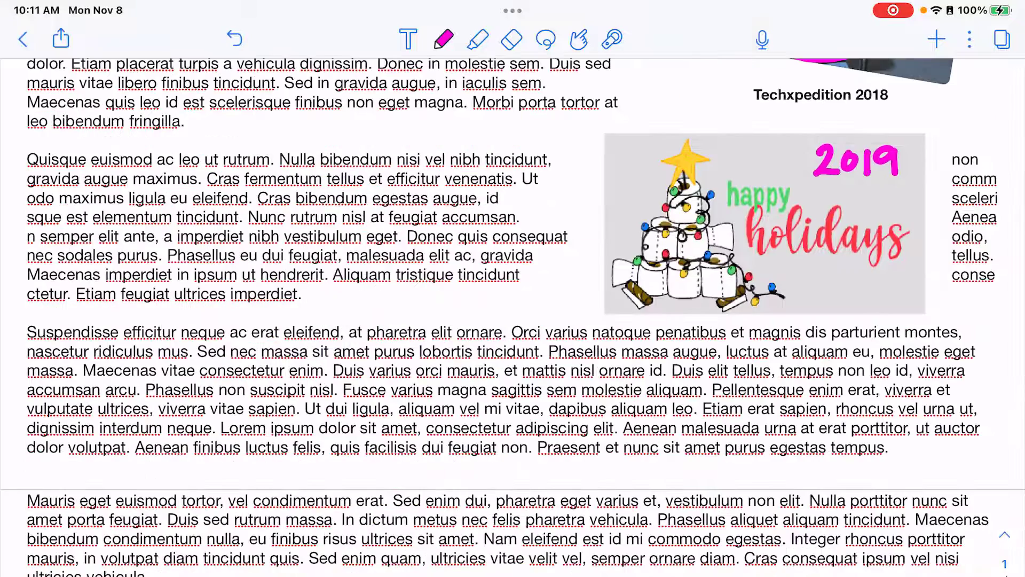
Step: Search GIPHY for 'Happy' from the GIF option in the Media menu
click(936, 39)
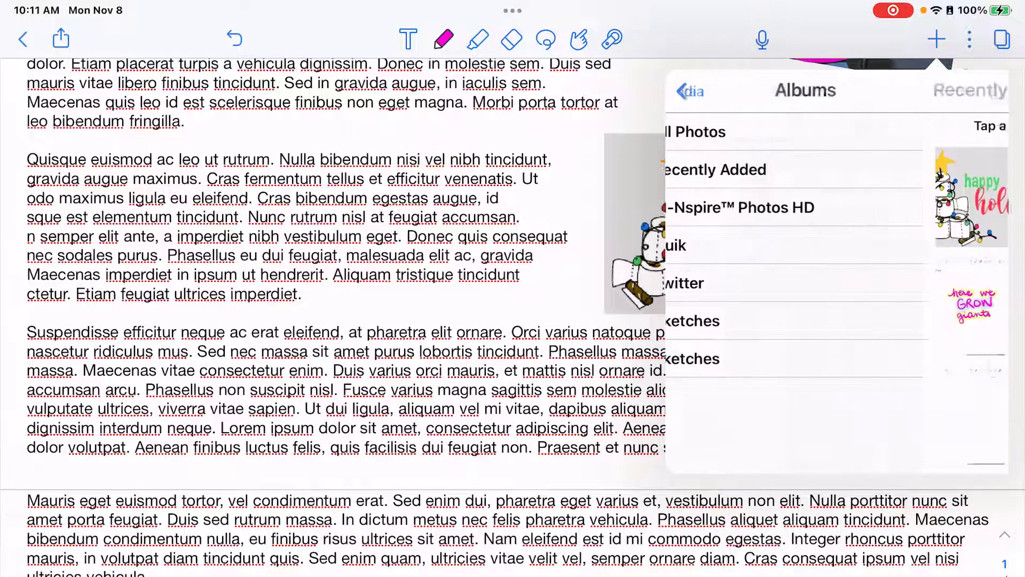
click(687, 91)
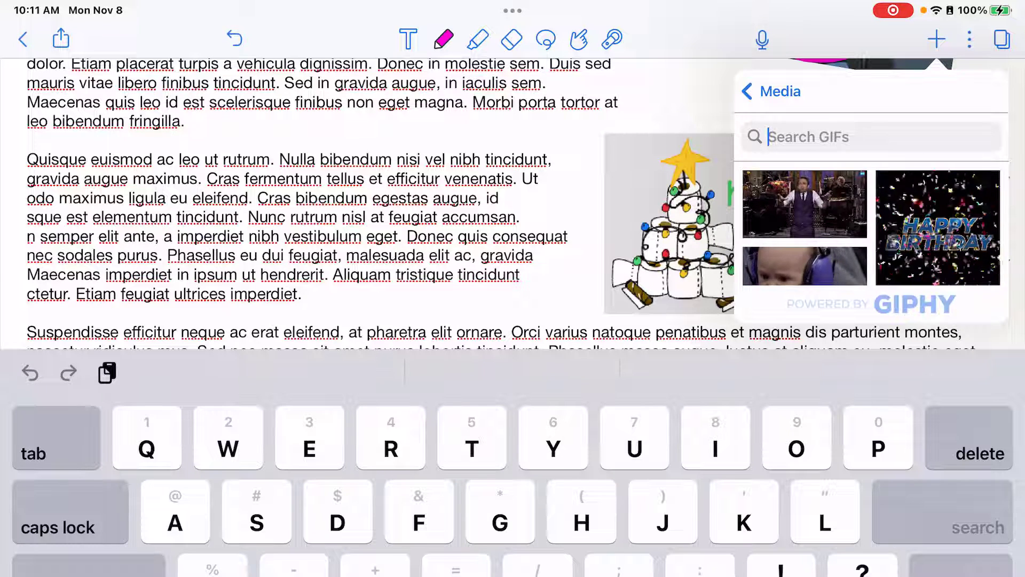
text(Happy)
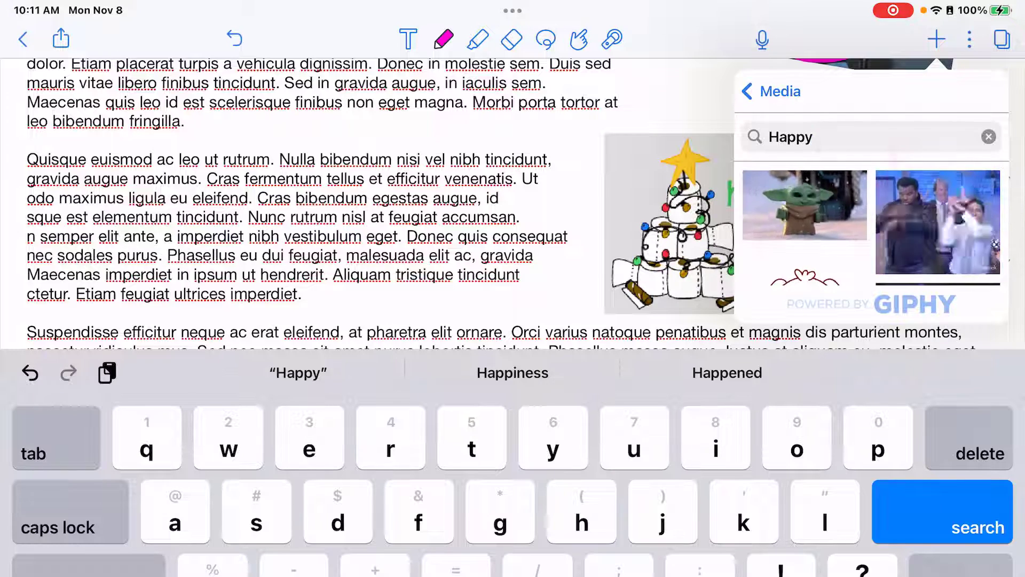
click(937, 223)
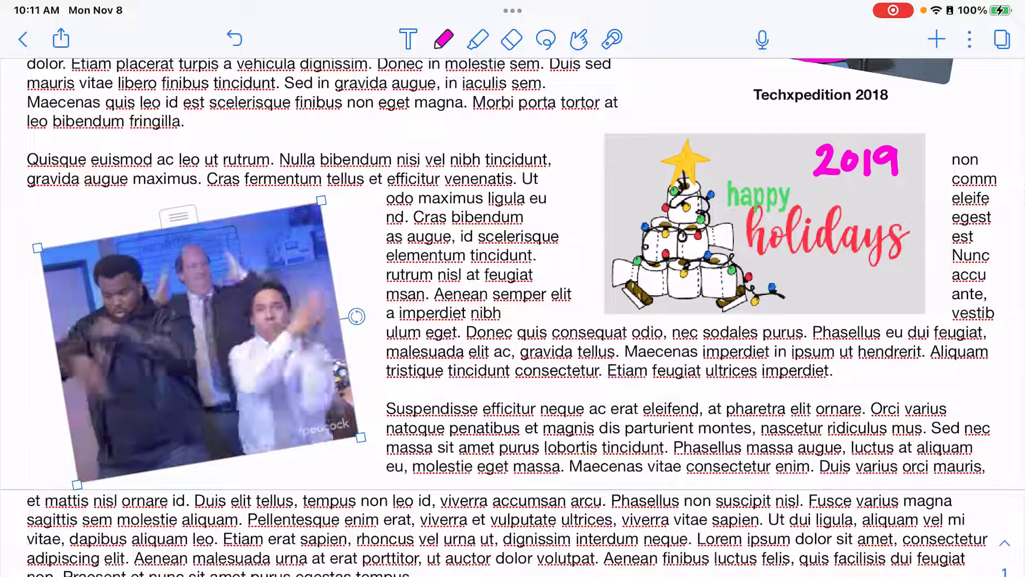
Step: Reopen the pen colour and thickness choices beside the placed celebration GIF
click(442, 40)
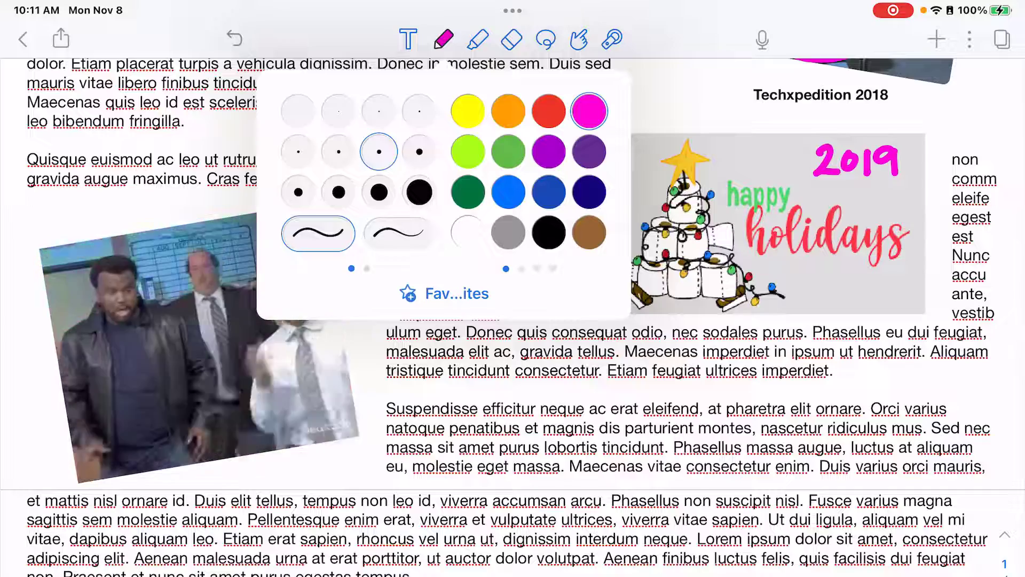